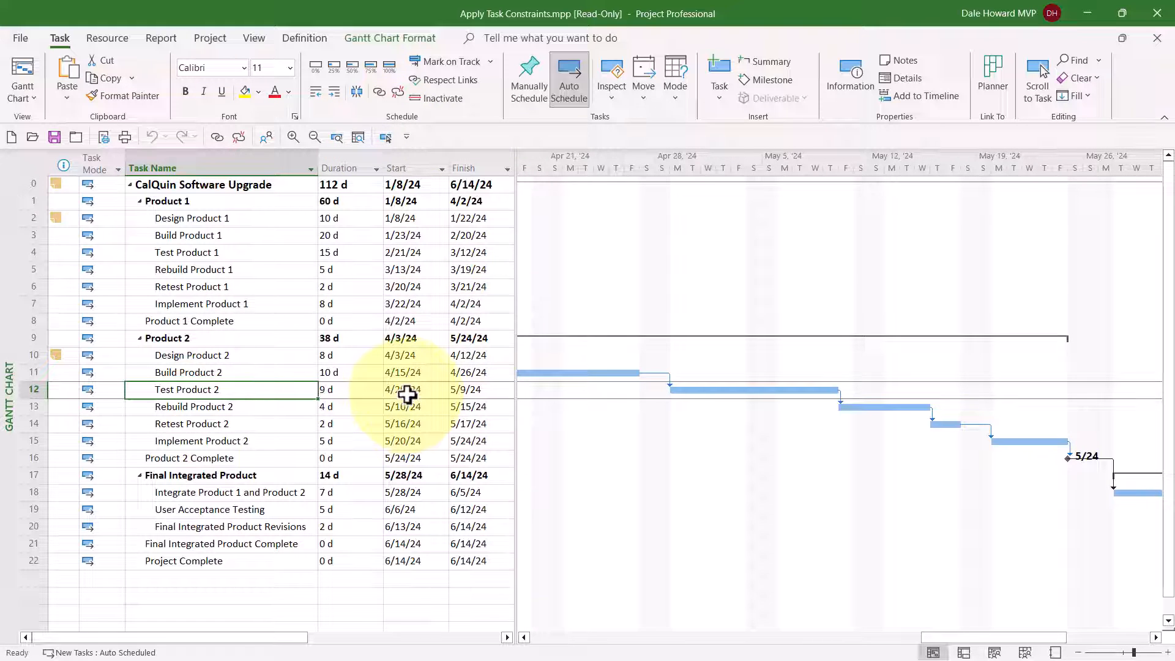
Try dragging Test Product 2 to a later start, then cancel to keep its link
{"action": "left_click", "coordinate": [409, 390]}
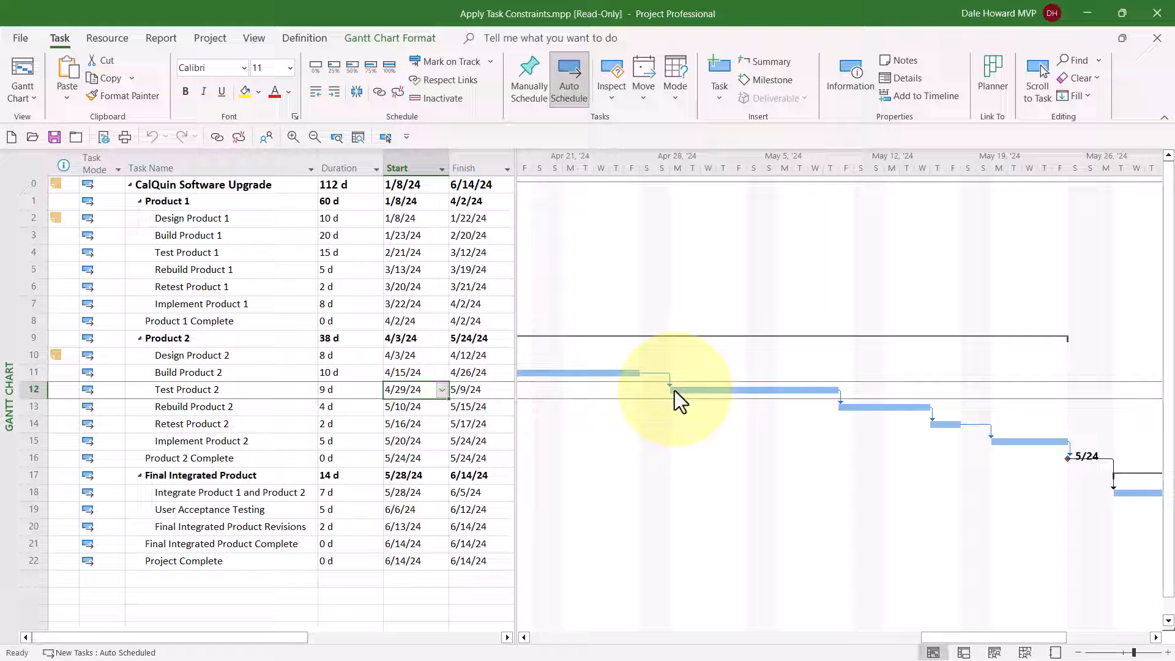
{"action": "mouse_move", "coordinate": [701, 404]}
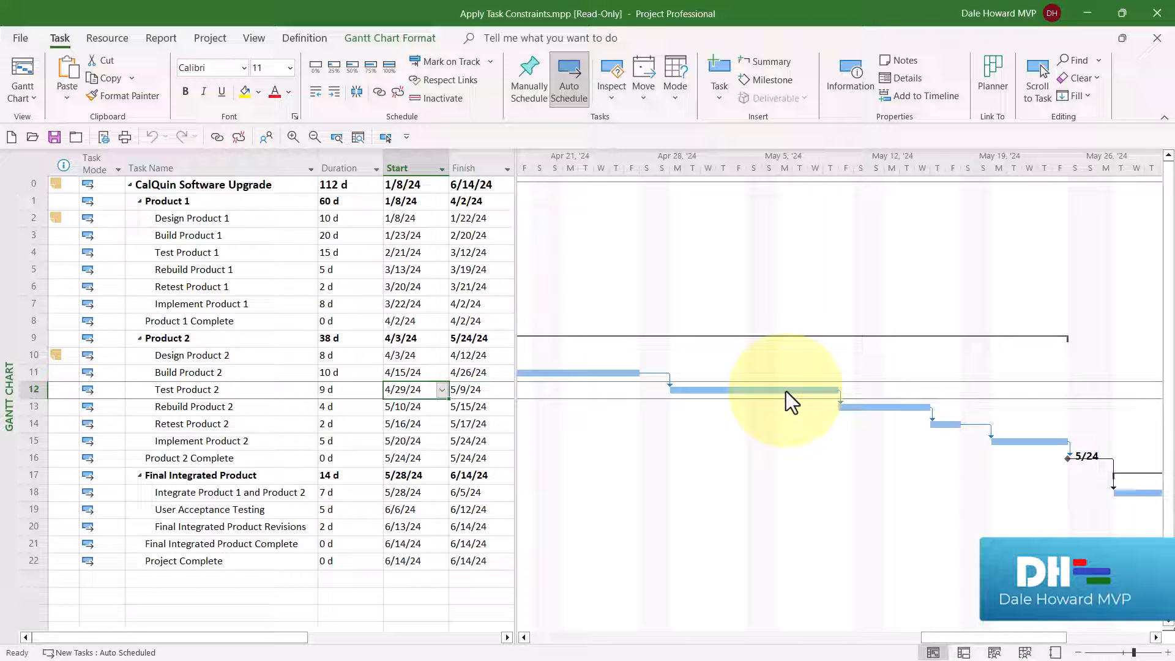
{"action": "mouse_move", "coordinate": [495, 424]}
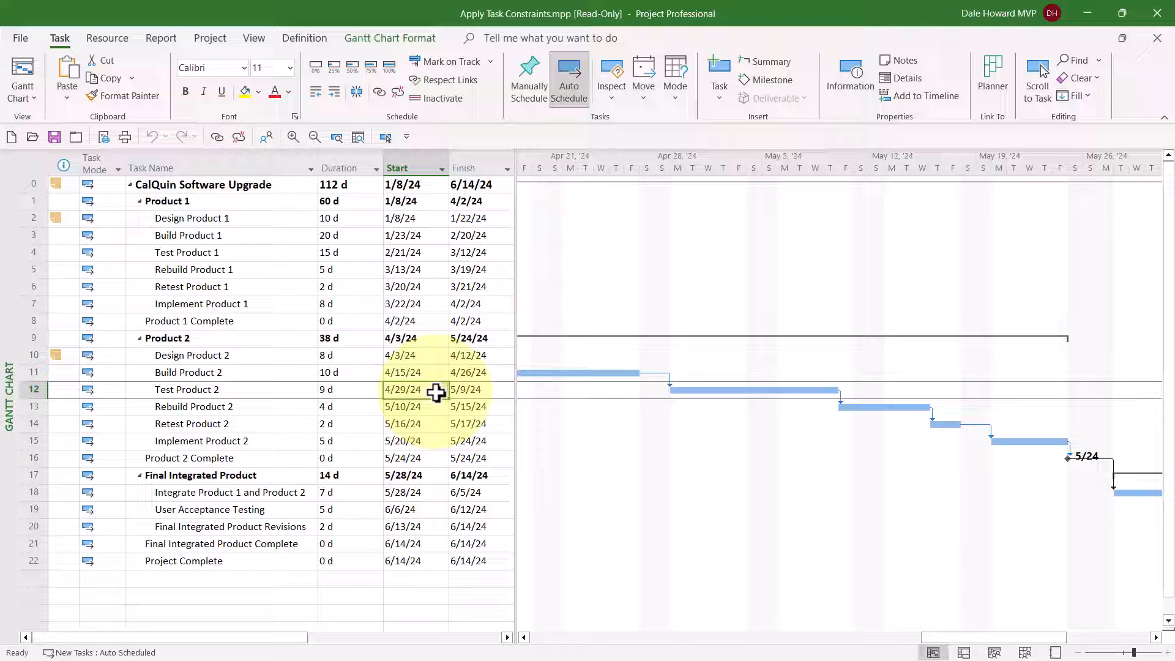
{"action": "left_click", "coordinate": [441, 389]}
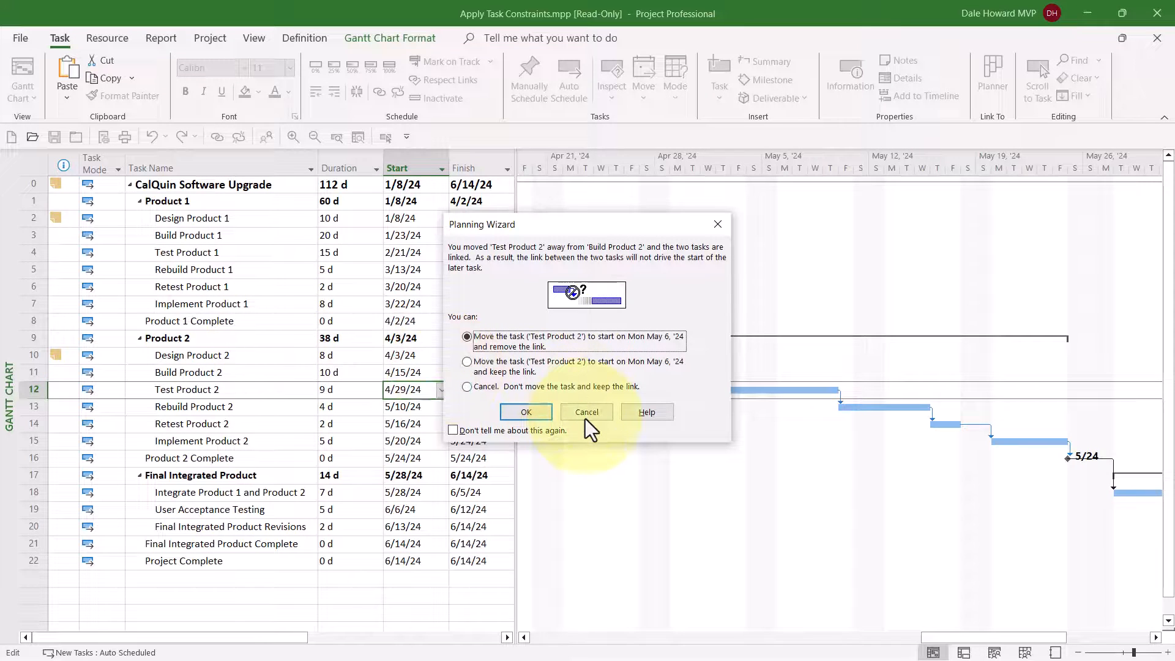
{"action": "left_click", "coordinate": [524, 412]}
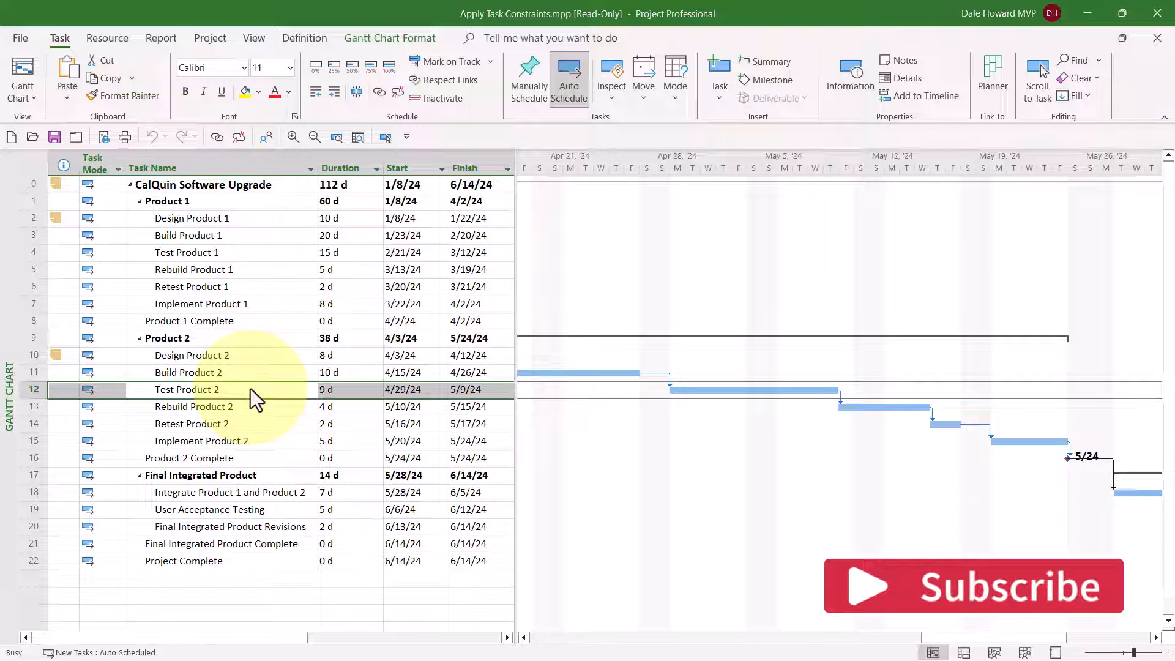
Give Test Product 2 a Start No Earlier Than constraint dated 5/6/24
{"action": "double_click", "coordinate": [187, 389]}
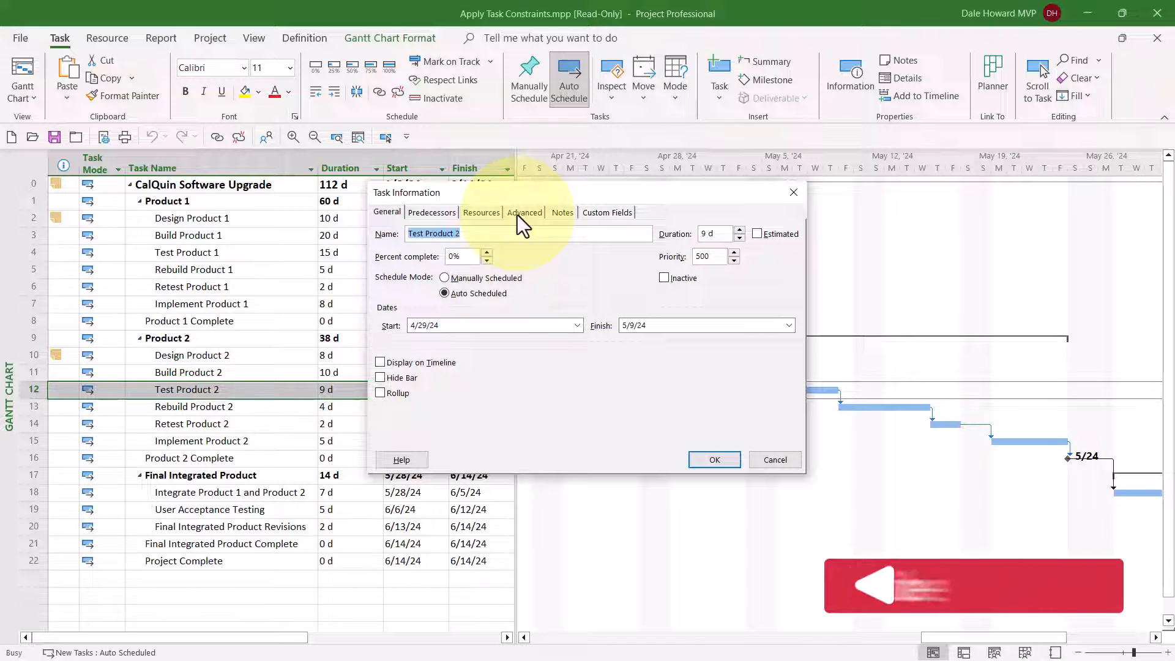
{"action": "left_click", "coordinate": [525, 213]}
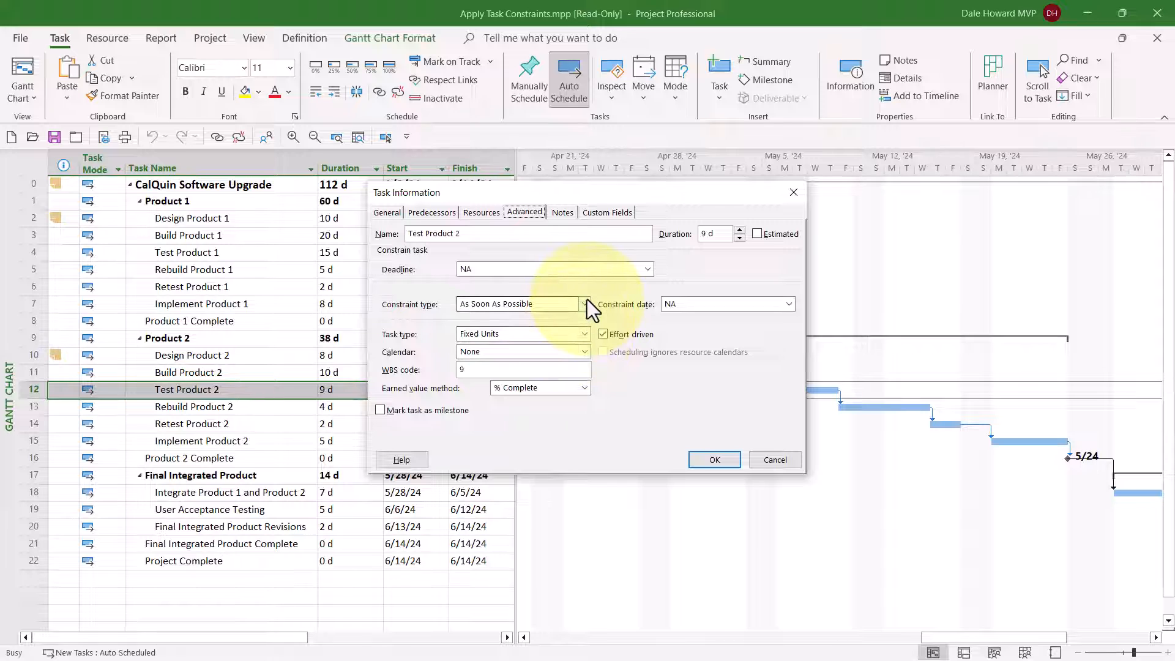
{"action": "left_click", "coordinate": [585, 303]}
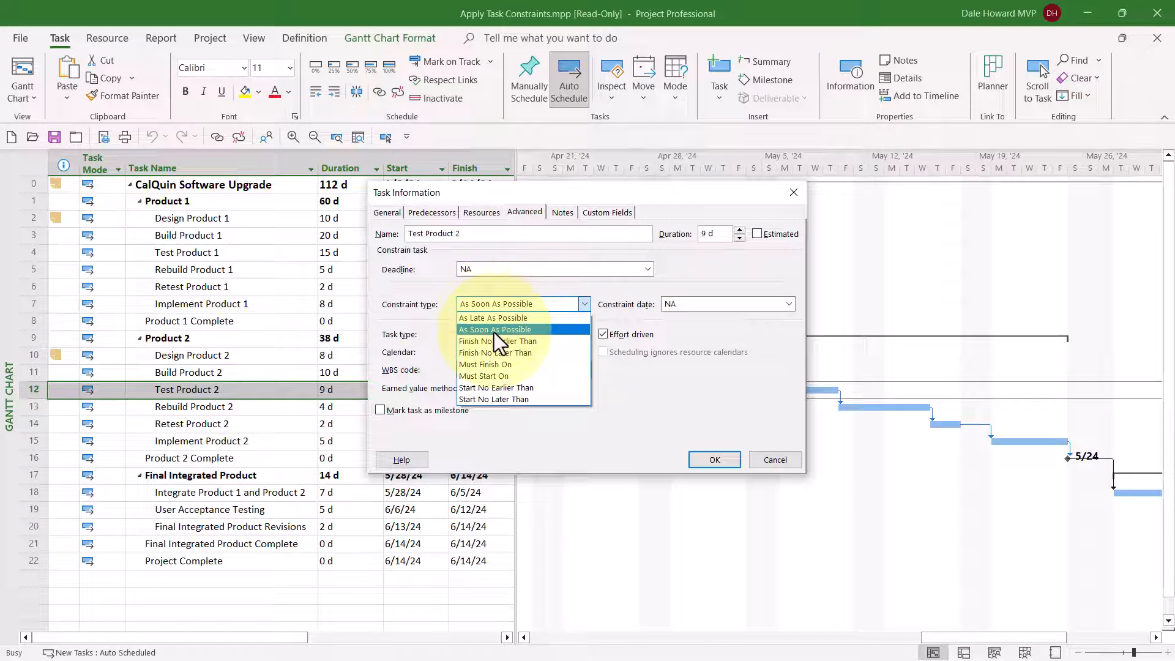
{"action": "mouse_move", "coordinate": [497, 390]}
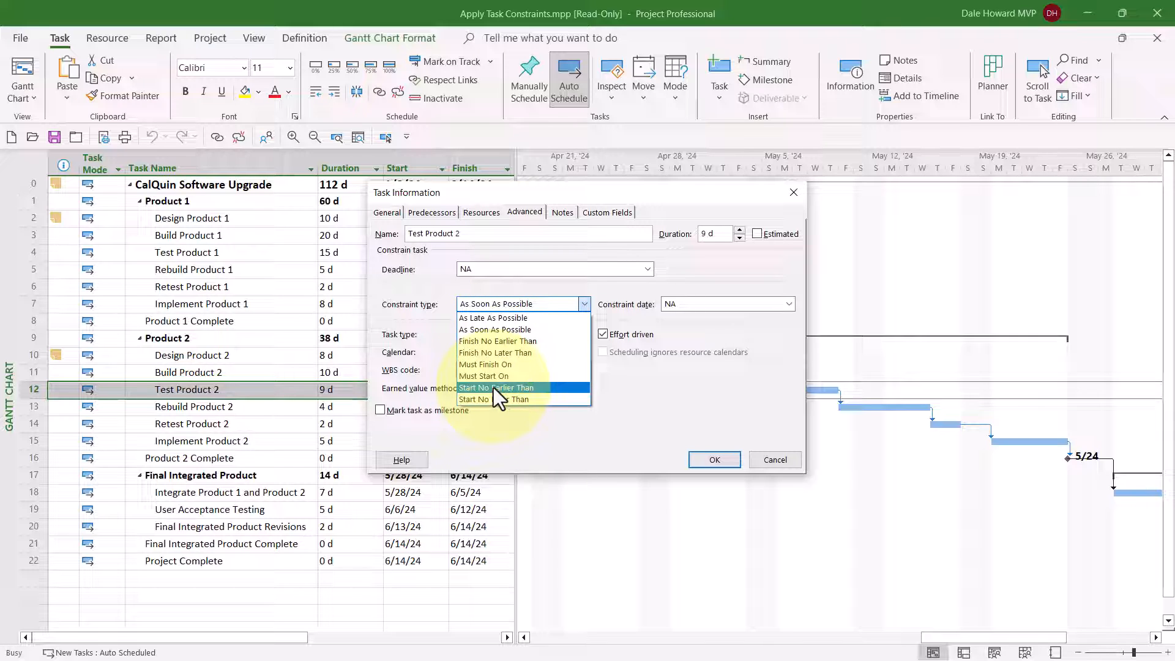
{"action": "mouse_move", "coordinate": [543, 395]}
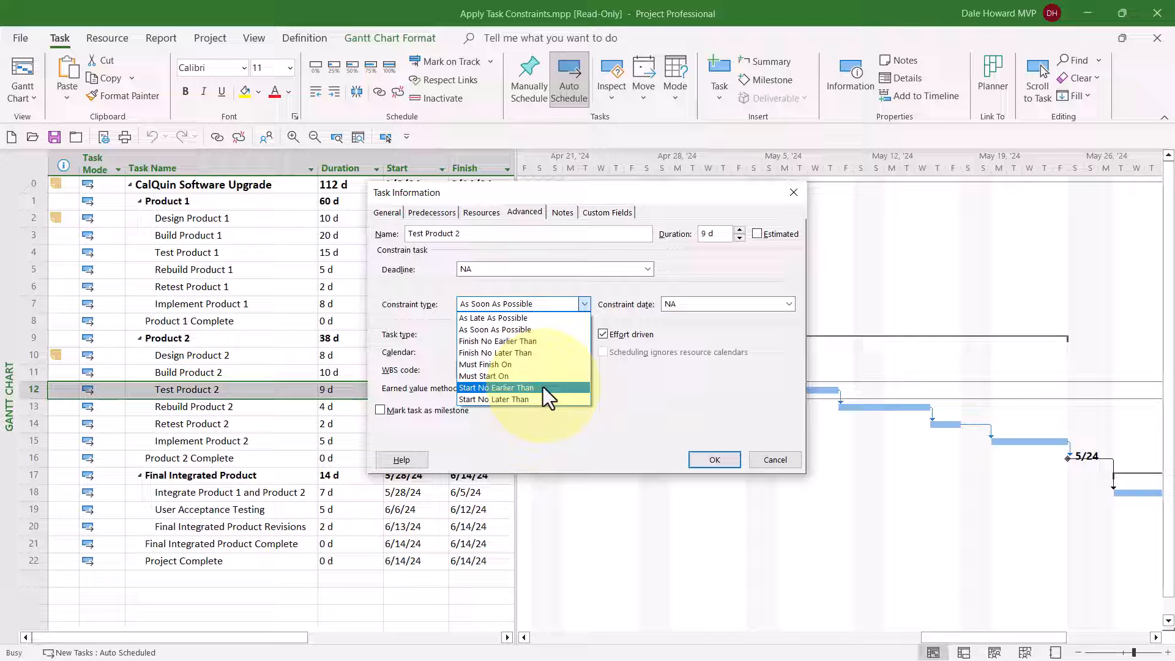
{"action": "left_click", "coordinate": [496, 388]}
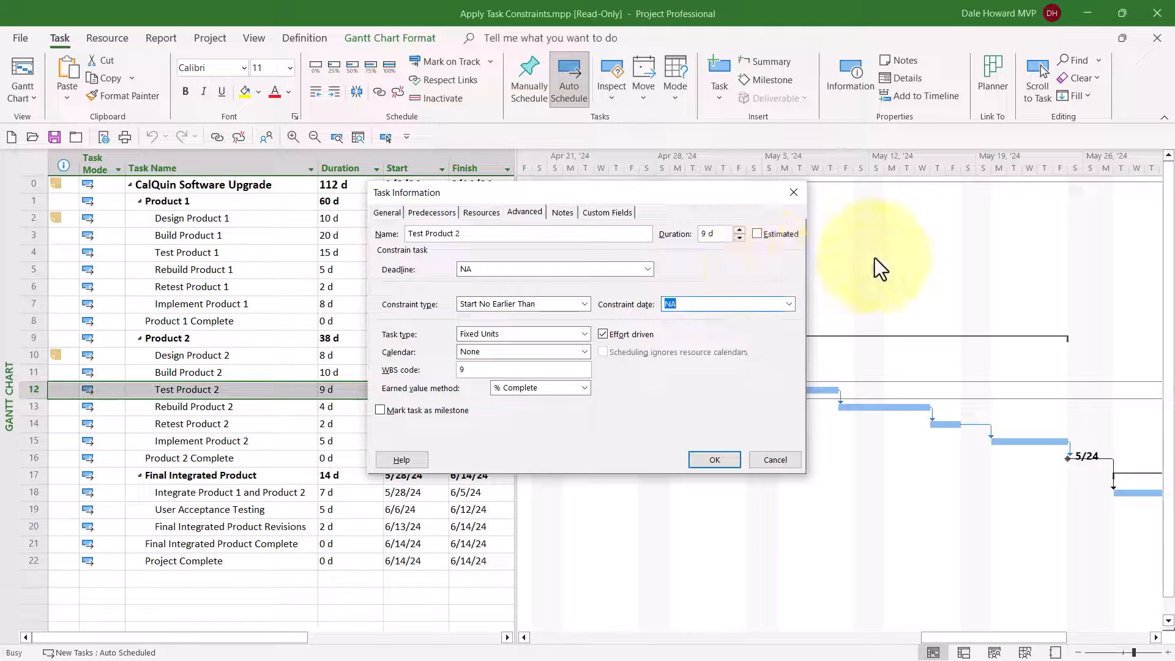
{"action": "type", "text": "5"}
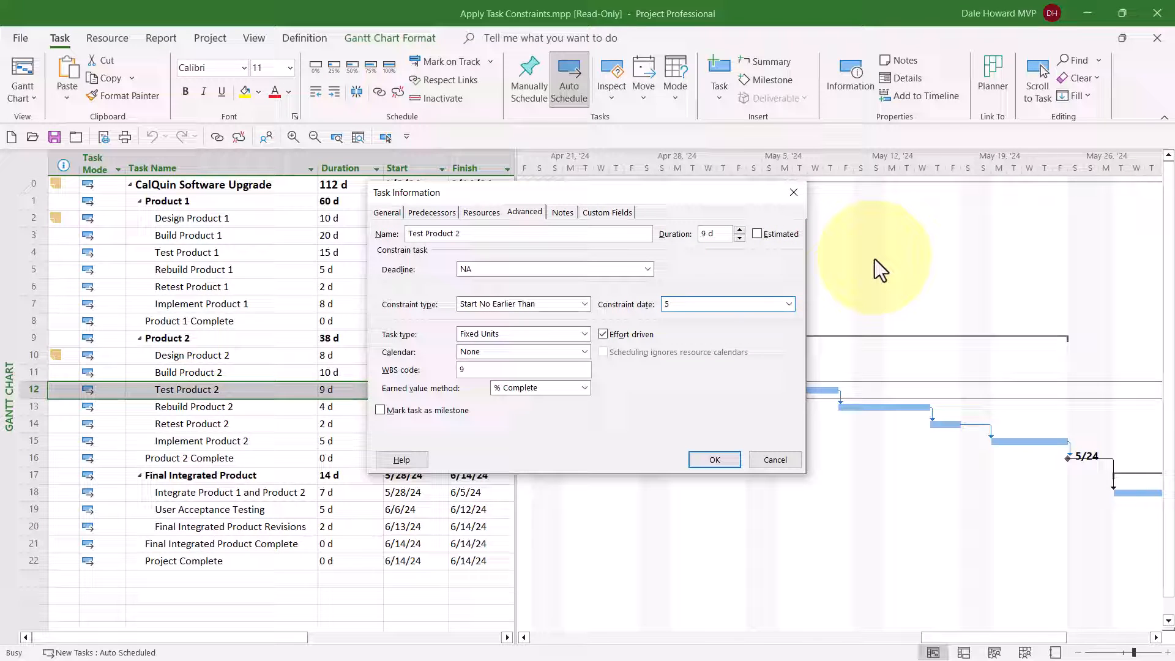
{"action": "type", "text": "5/6/24"}
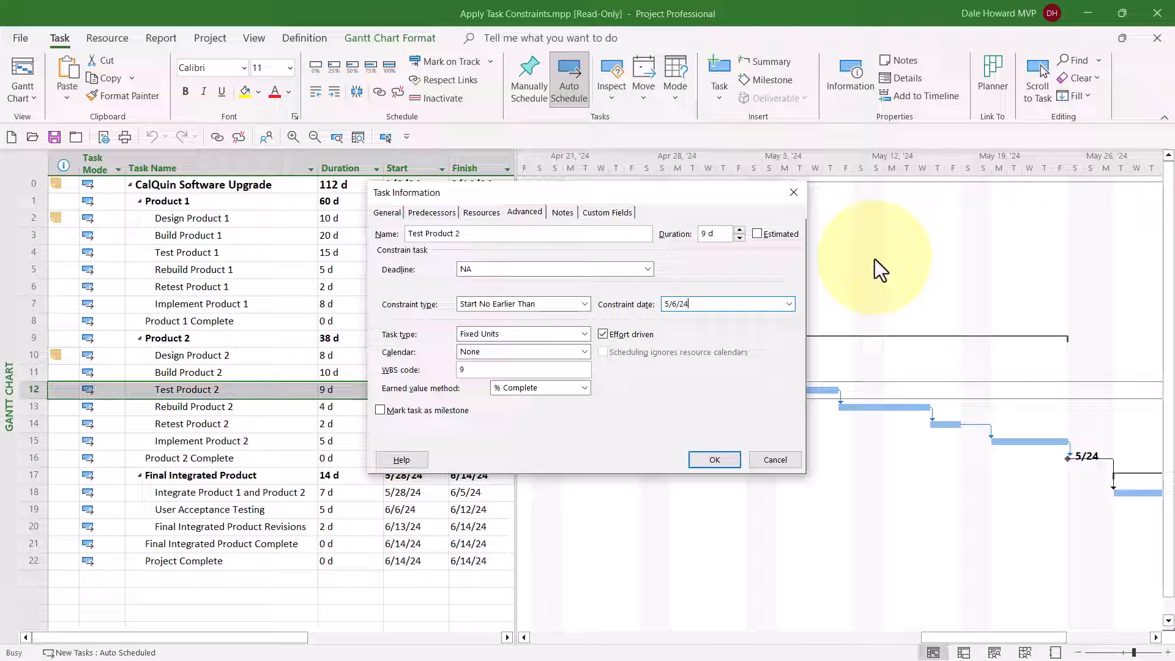
{"action": "mouse_move", "coordinate": [633, 255]}
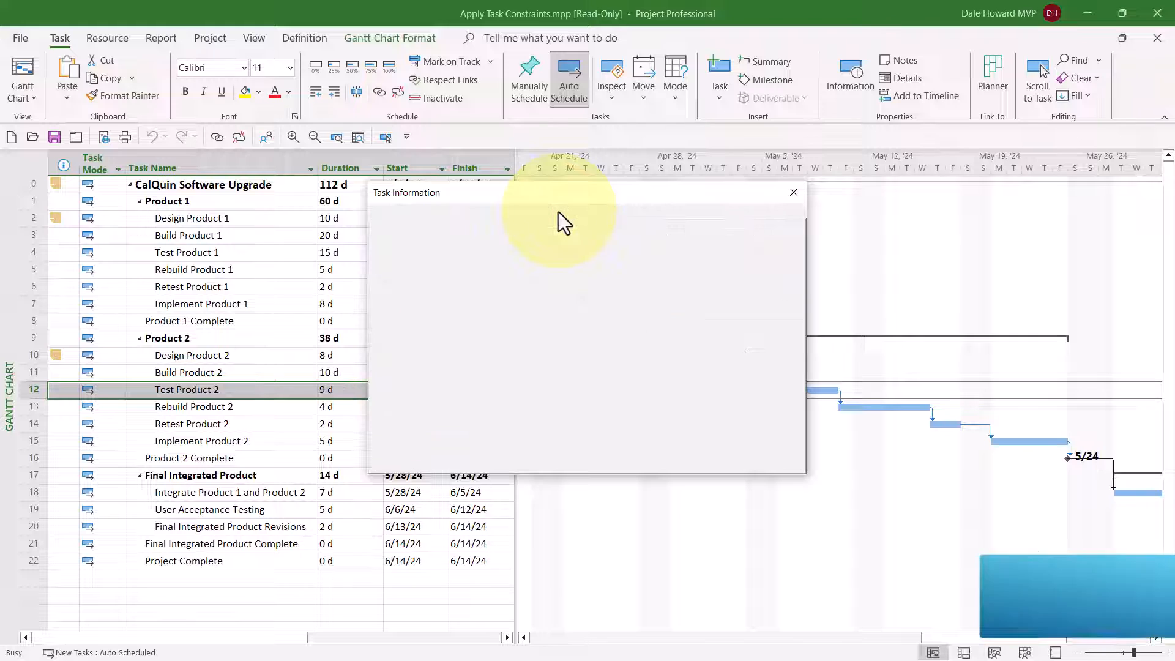
Add the note 'SNET 05/06/24 - No Test team members available due to commitments in other projects'
{"action": "left_click", "coordinate": [562, 213]}
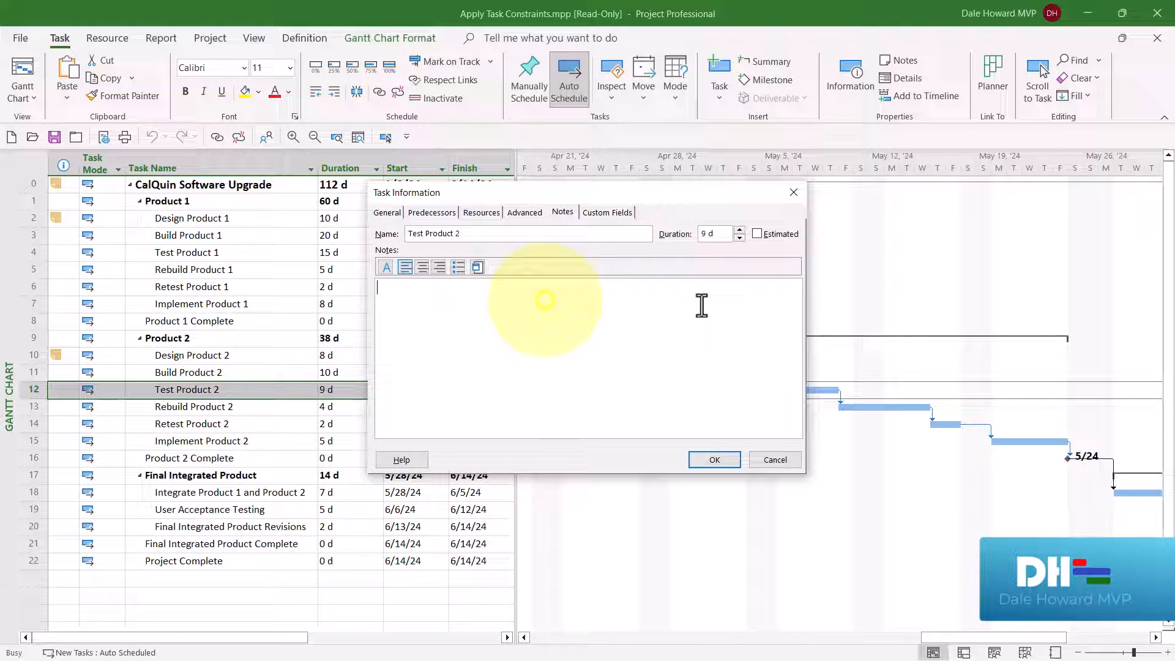
{"action": "mouse_move", "coordinate": [1001, 309]}
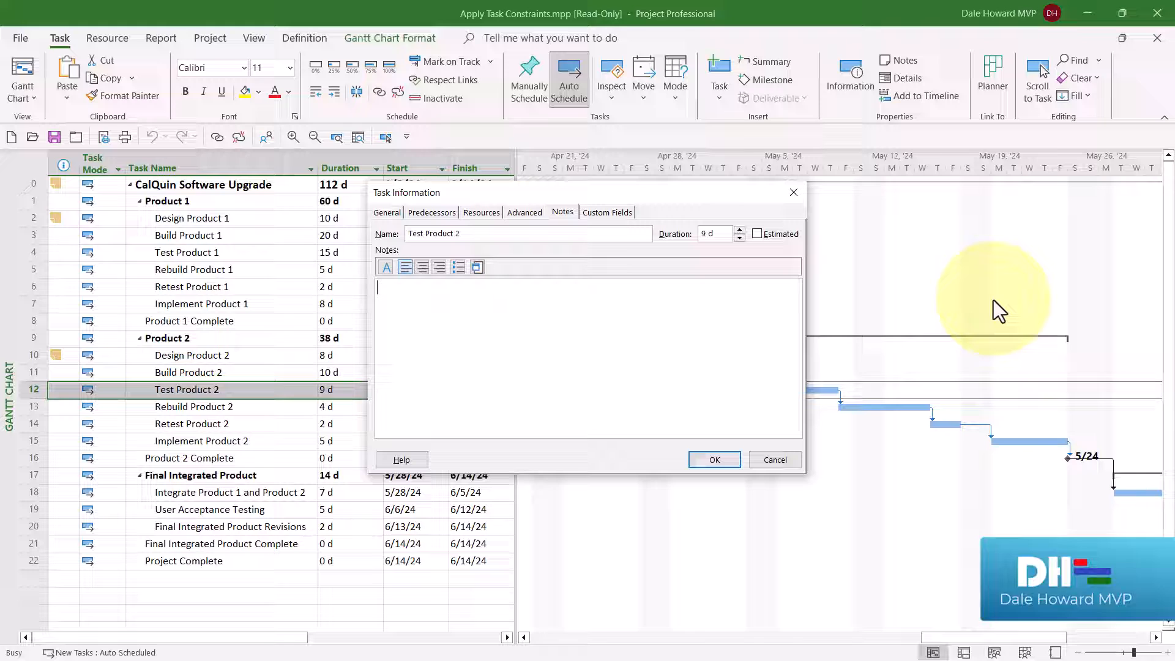
{"action": "type", "text": "SNET 05/06/24 - No Test team members available due to commitments in other projects"}
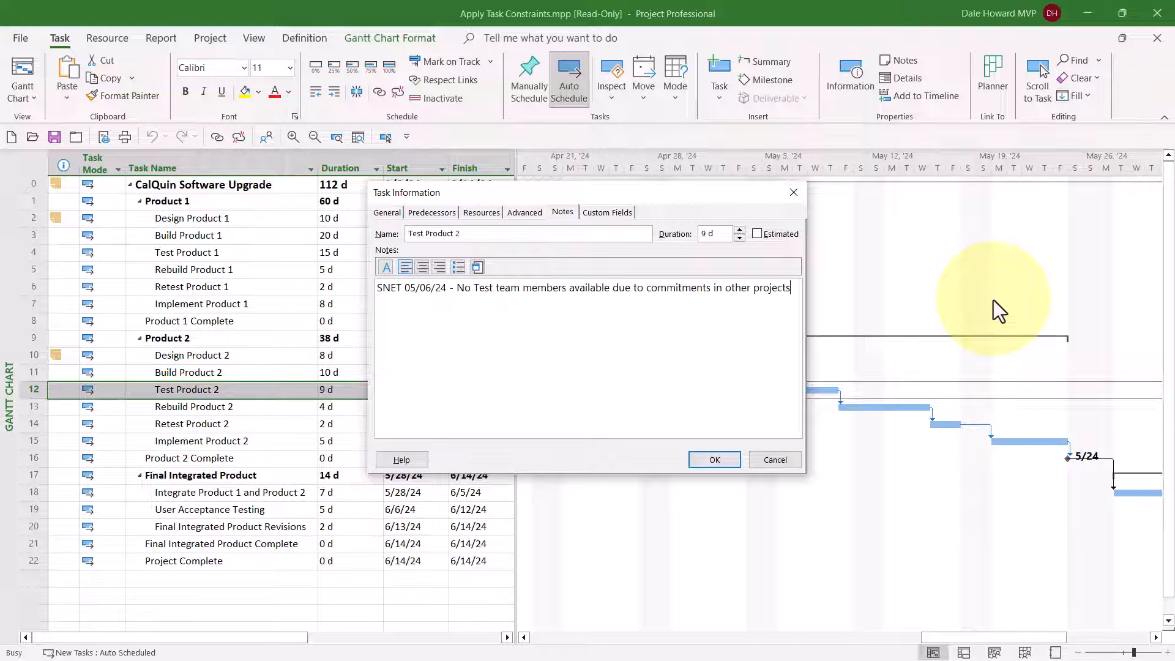
{"action": "mouse_move", "coordinate": [845, 310]}
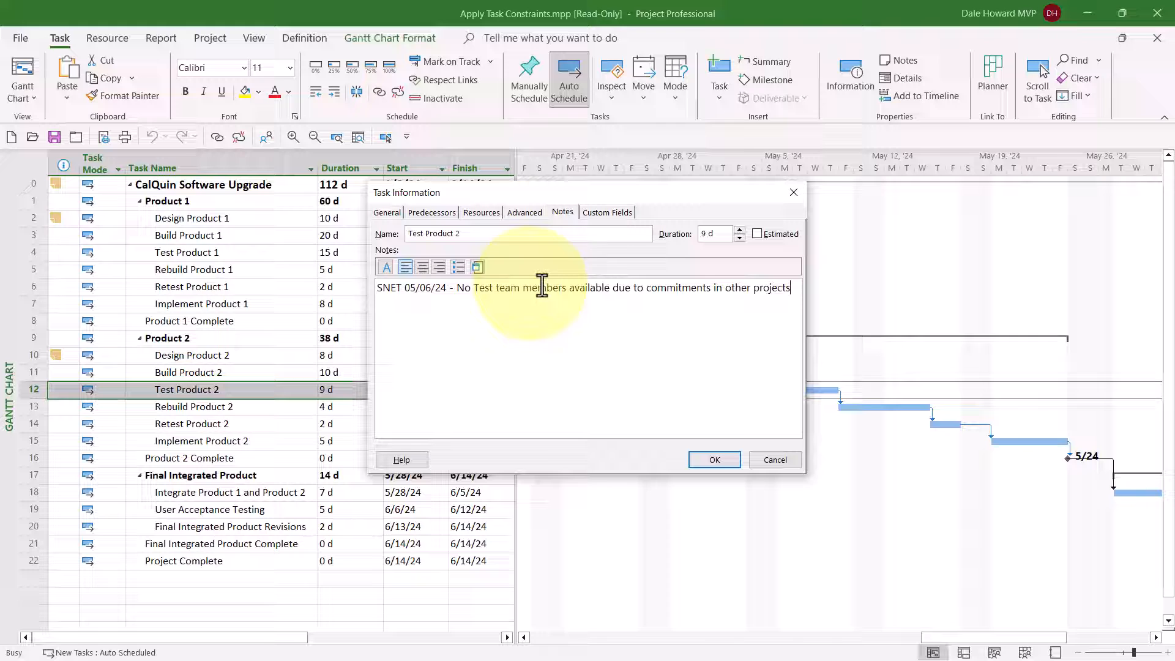
{"action": "mouse_move", "coordinate": [907, 323]}
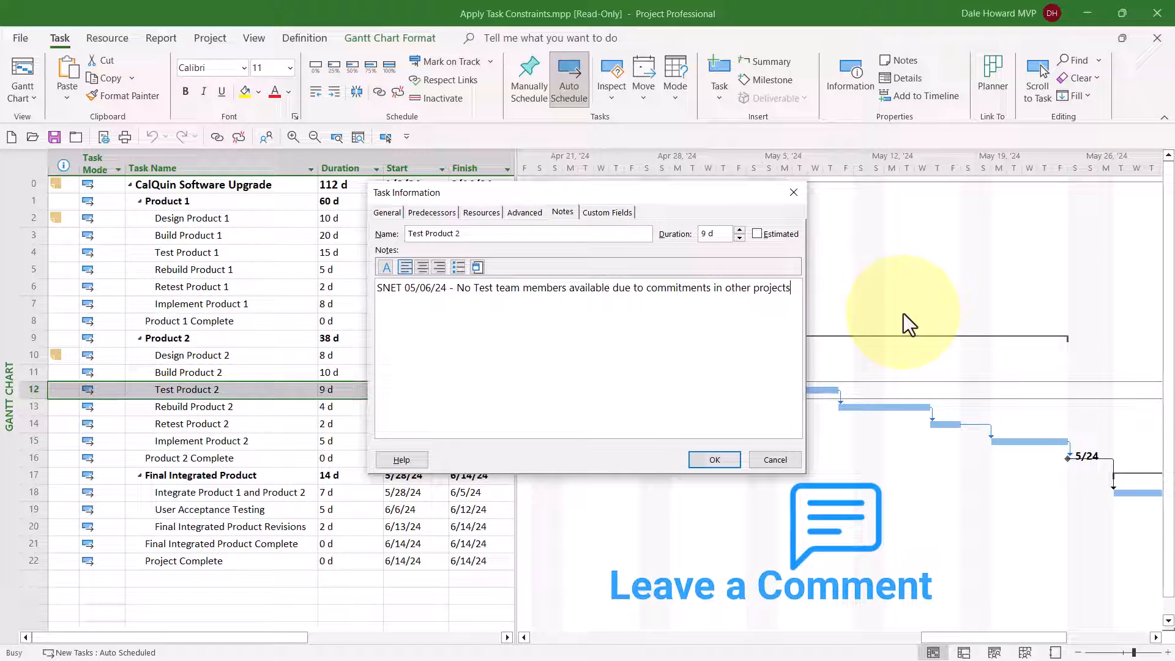
{"action": "mouse_move", "coordinate": [877, 384]}
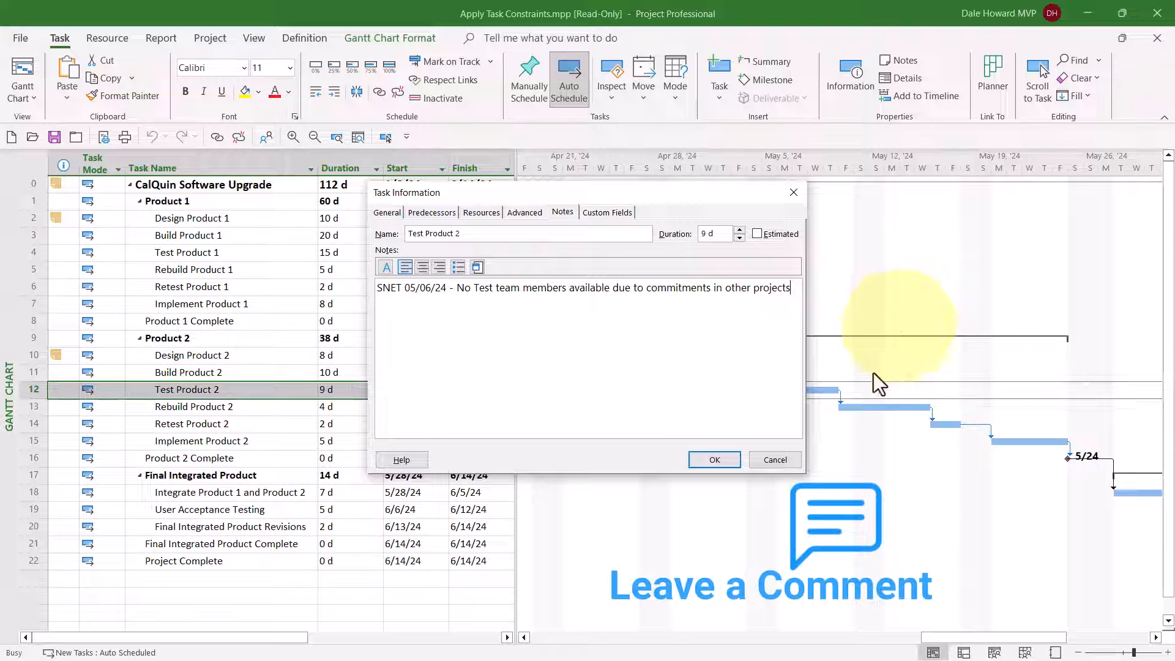
Confirm Test Product 2's constraint and note, then scroll to the Project Complete milestone
{"action": "left_click", "coordinate": [713, 460]}
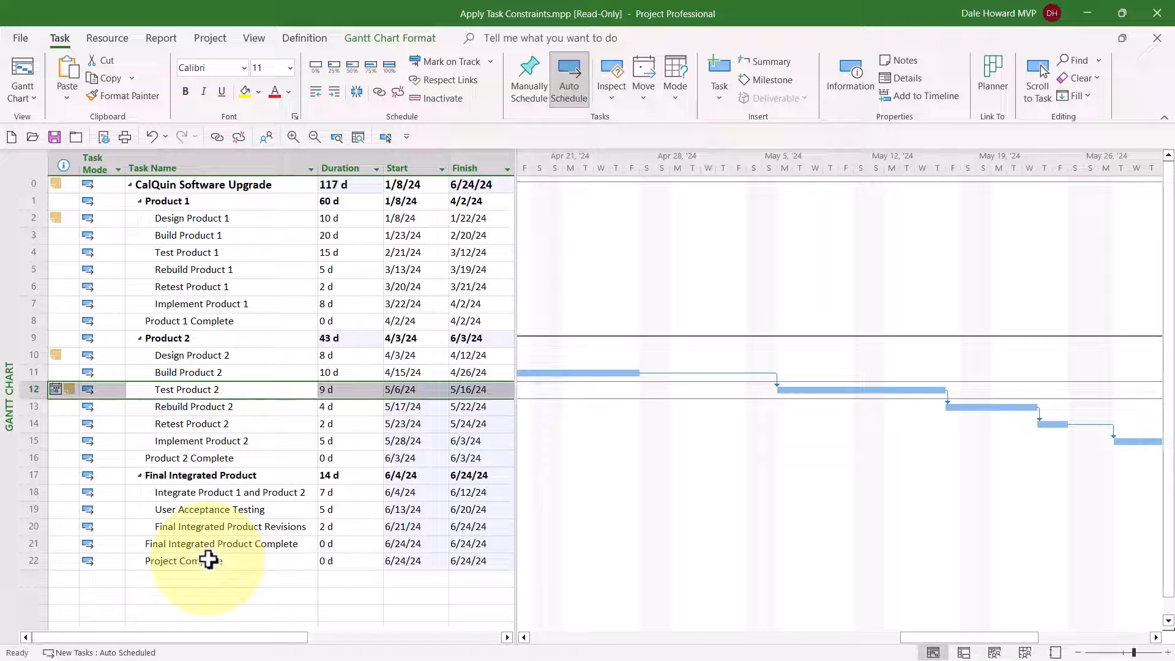
{"action": "left_click", "coordinate": [183, 560]}
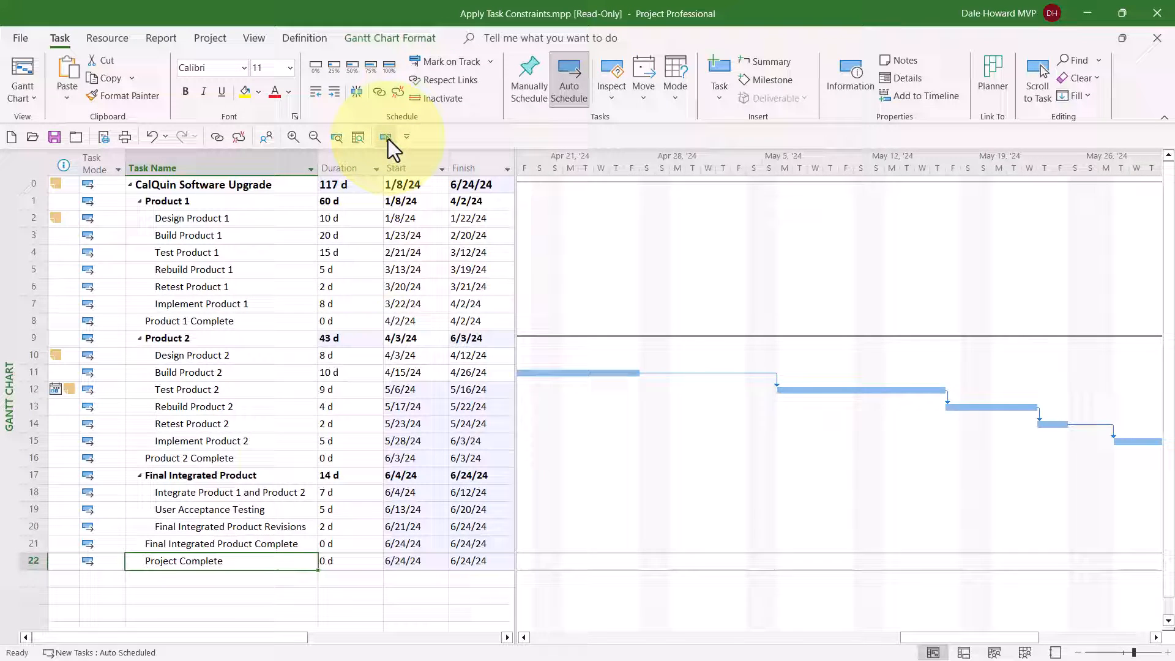
{"action": "left_click", "coordinate": [1036, 77]}
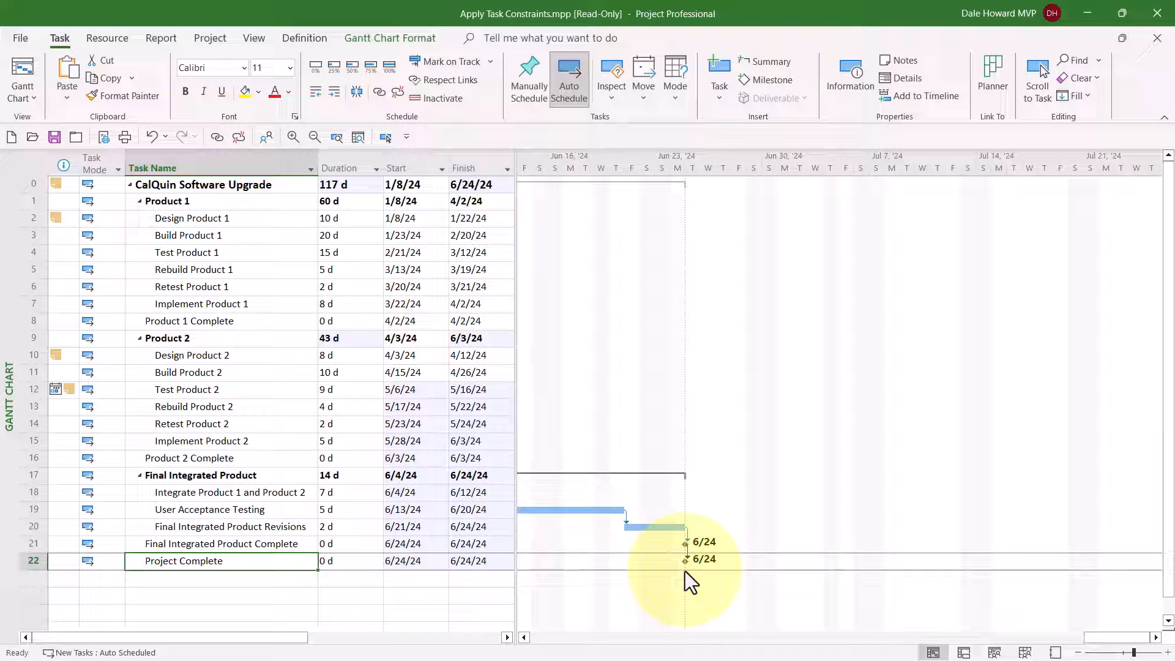
{"action": "mouse_move", "coordinate": [715, 581]}
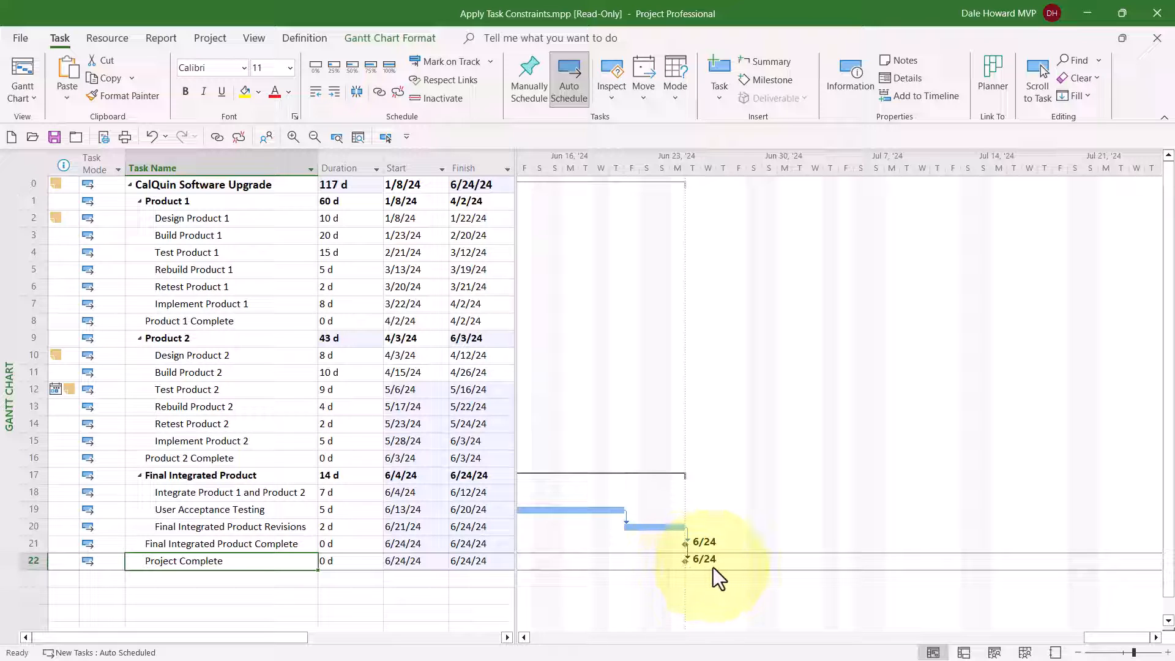
{"action": "mouse_move", "coordinate": [718, 571]}
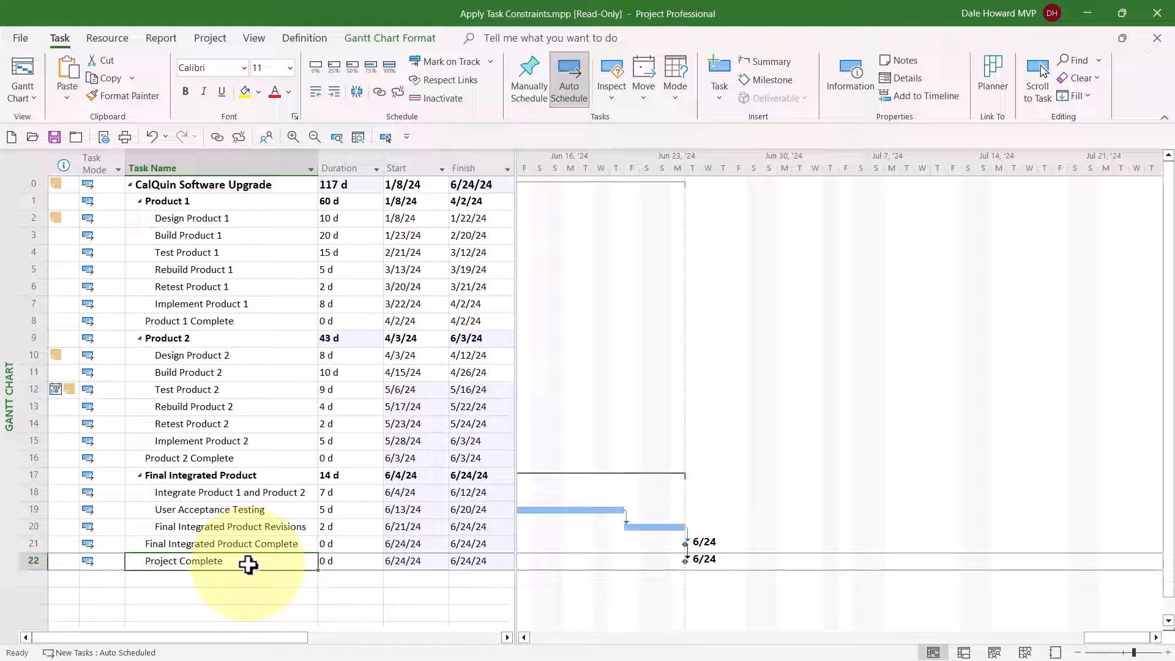
Give Project Complete a Finish No Later Than constraint dated 6/28/24
{"action": "left_click", "coordinate": [184, 560]}
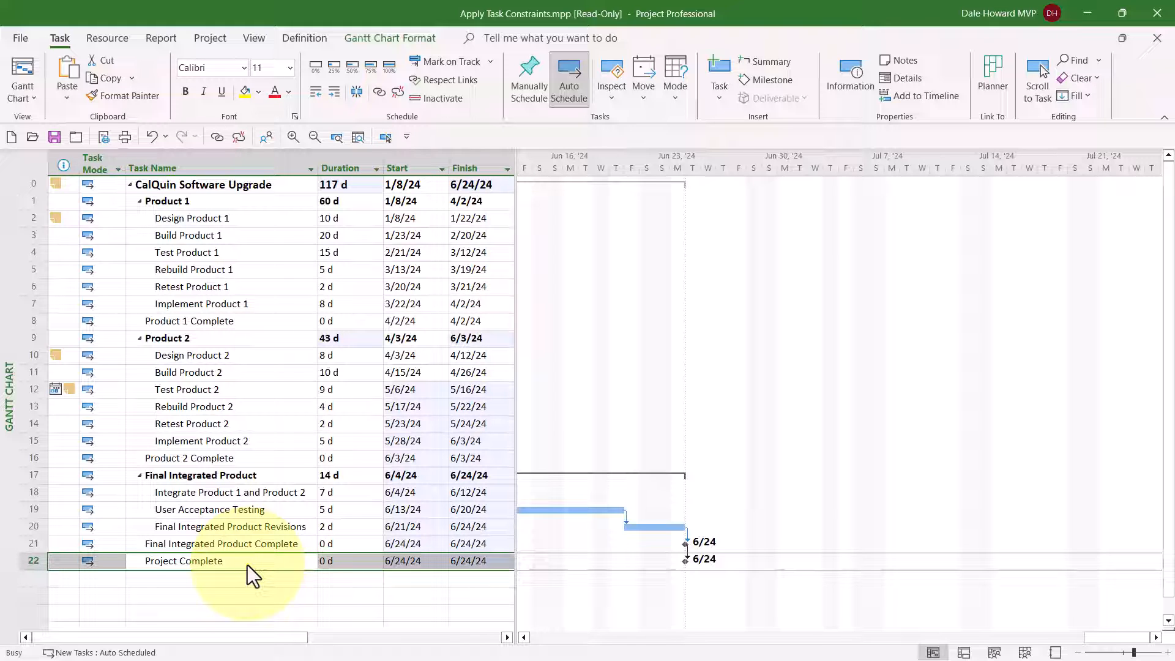
{"action": "double_click", "coordinate": [184, 561]}
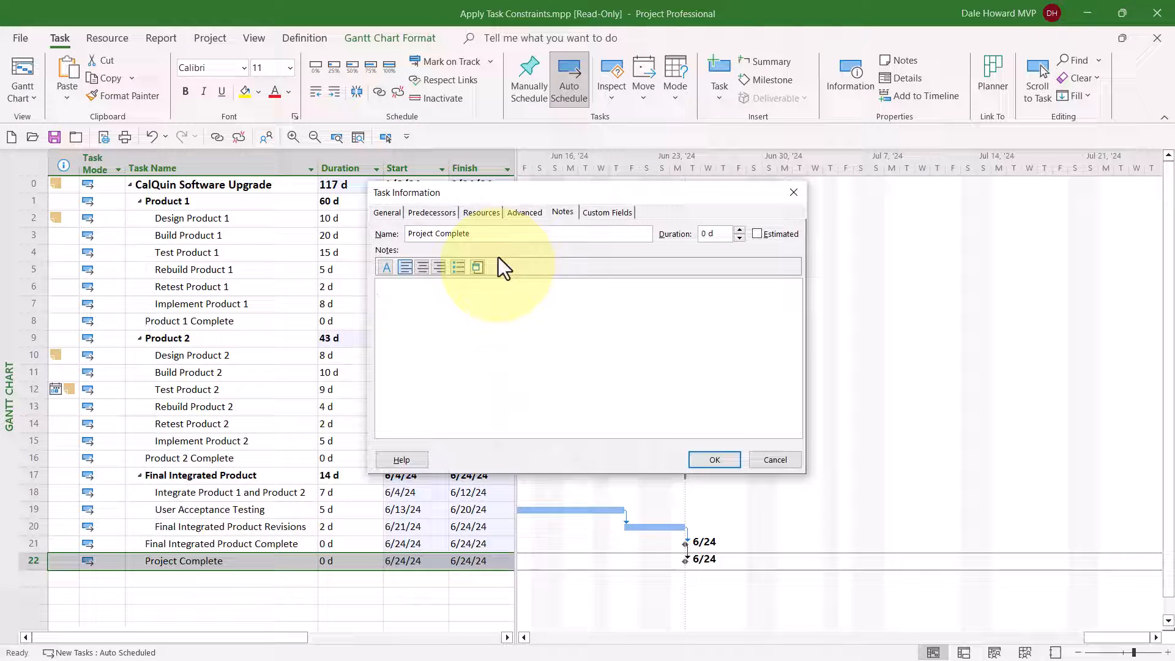
{"action": "left_click", "coordinate": [525, 212]}
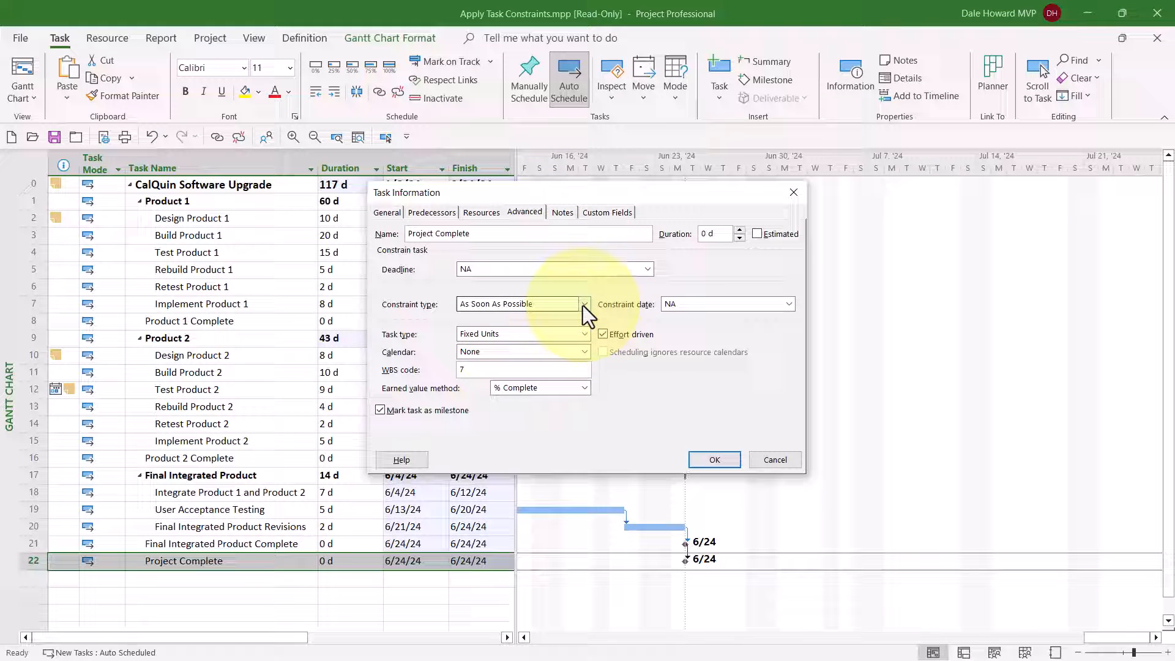
{"action": "left_click", "coordinate": [584, 303]}
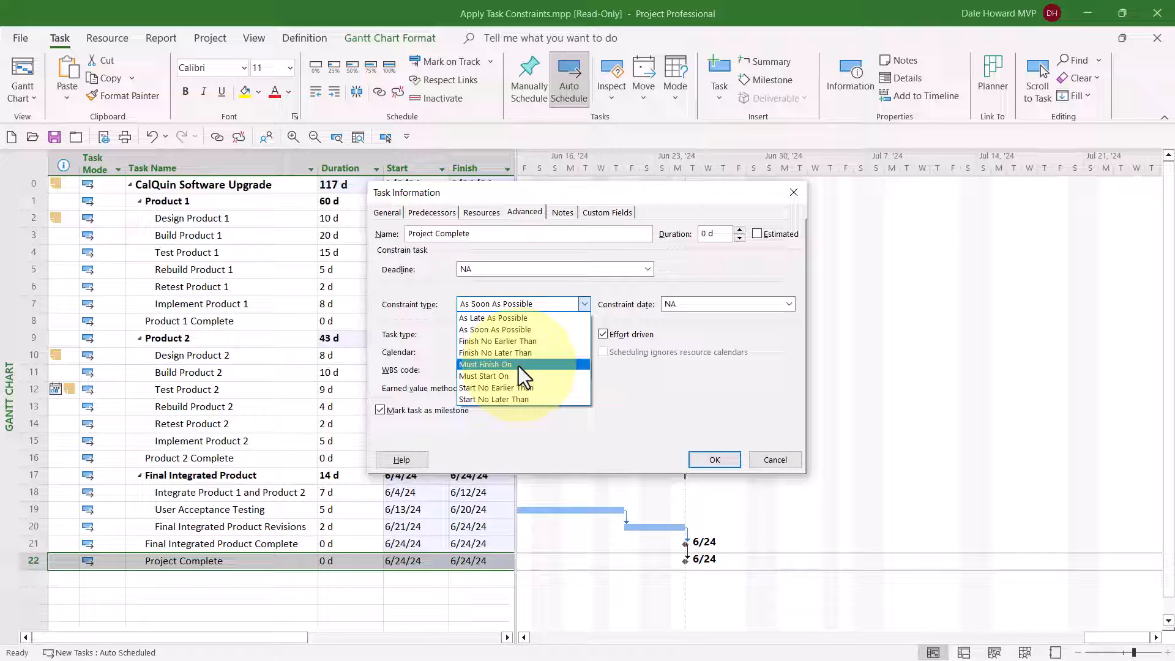
{"action": "mouse_move", "coordinate": [522, 352]}
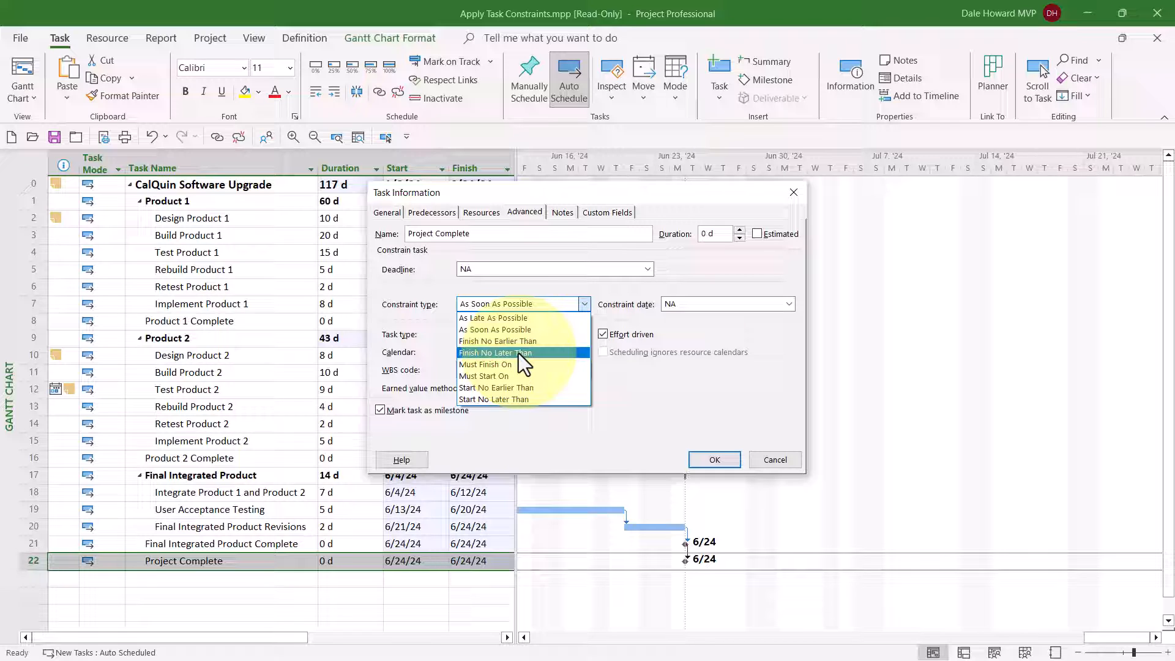
{"action": "left_click", "coordinate": [495, 353]}
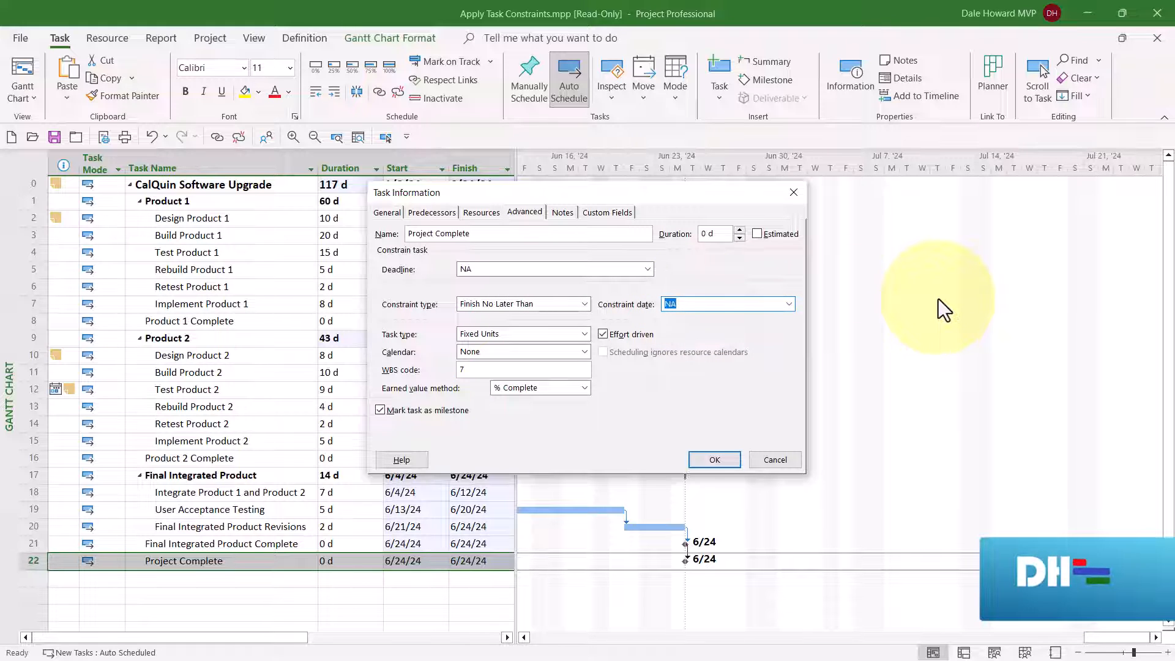
{"action": "type", "text": "6/28/24"}
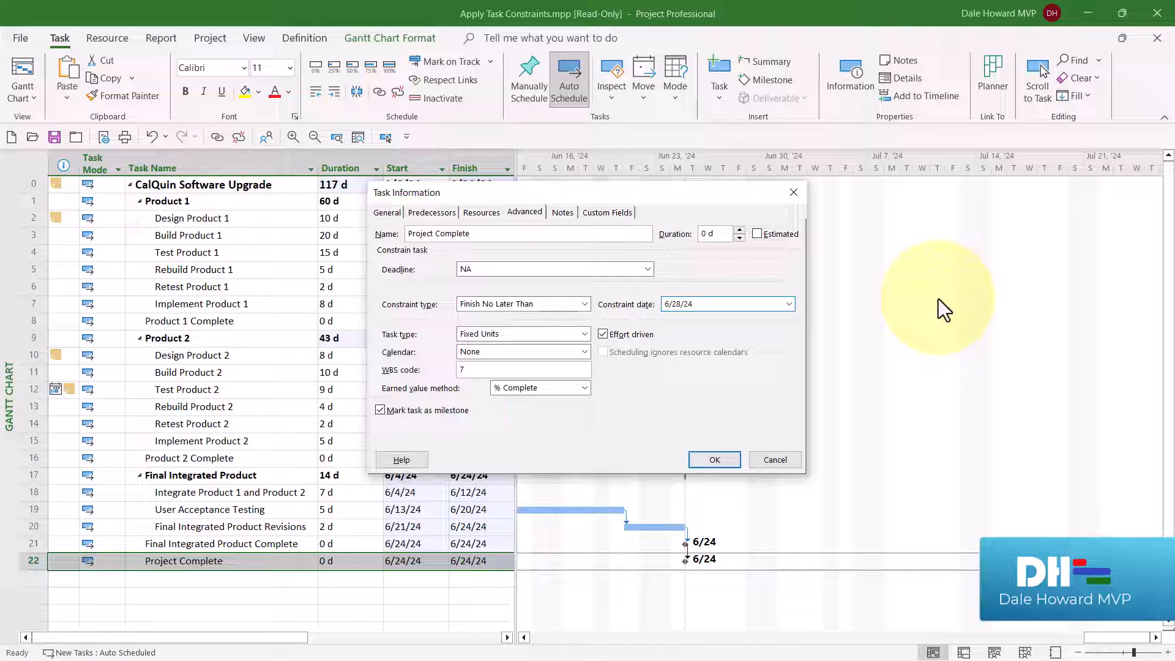
{"action": "mouse_move", "coordinate": [561, 218]}
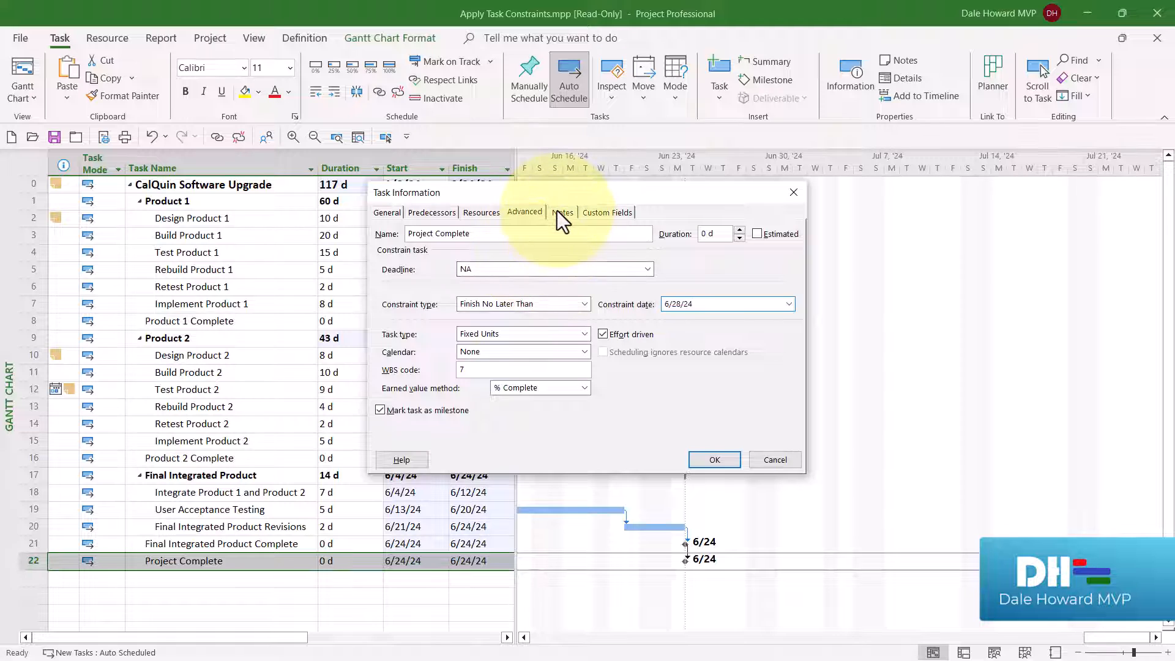
Type the note 'FNLT 06/28/24 - Contractual finish date for the project' on Project Complete
{"action": "left_click", "coordinate": [562, 213]}
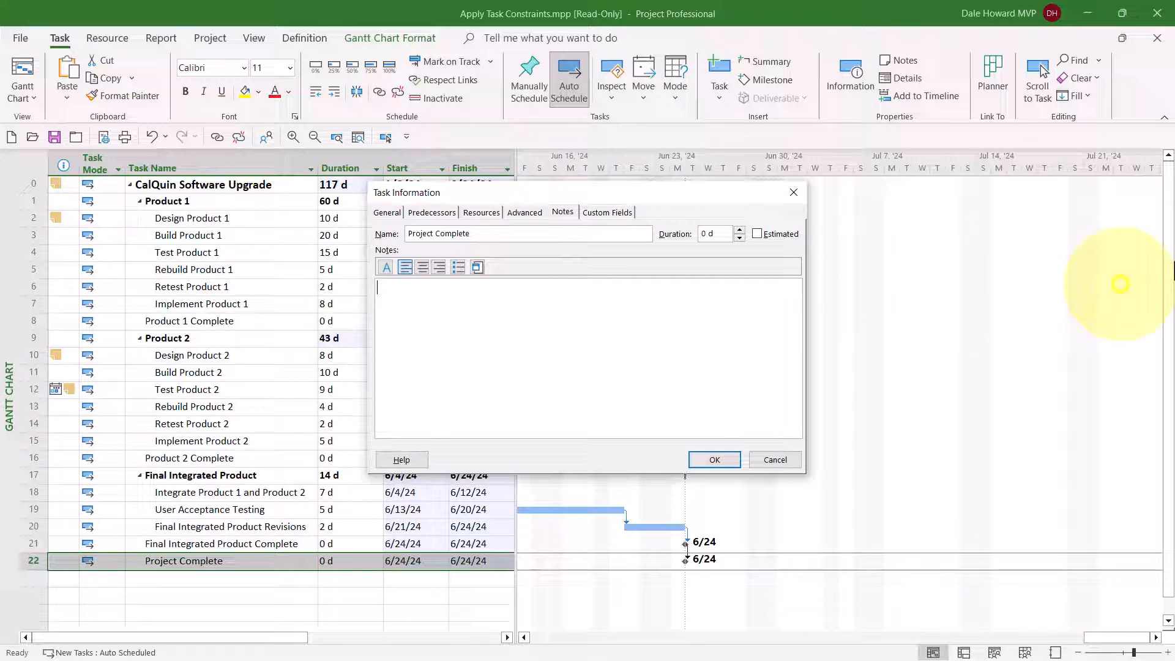
{"action": "type", "text": "FN"}
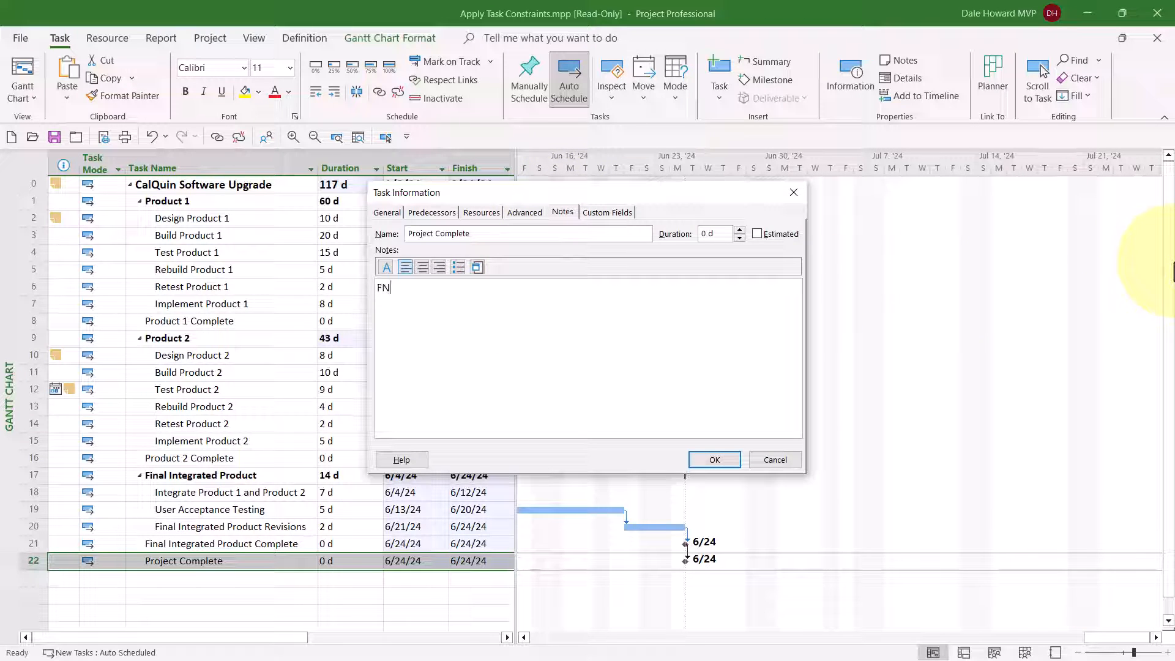
{"action": "type", "text": "LT"}
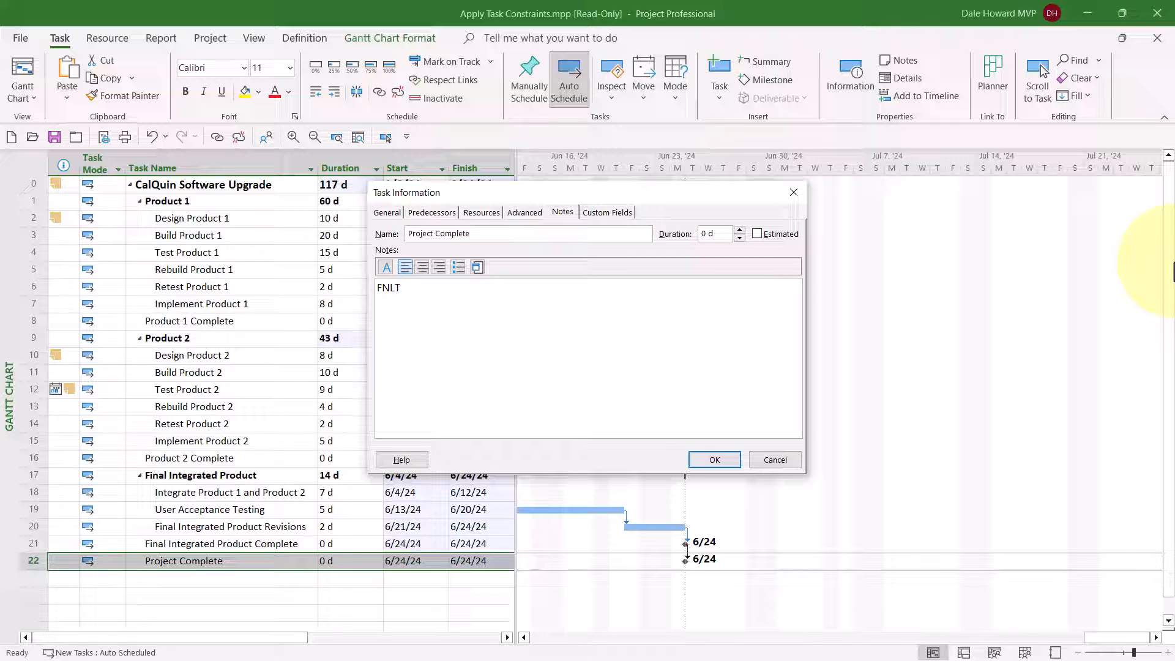
{"action": "type", "text": "06/"}
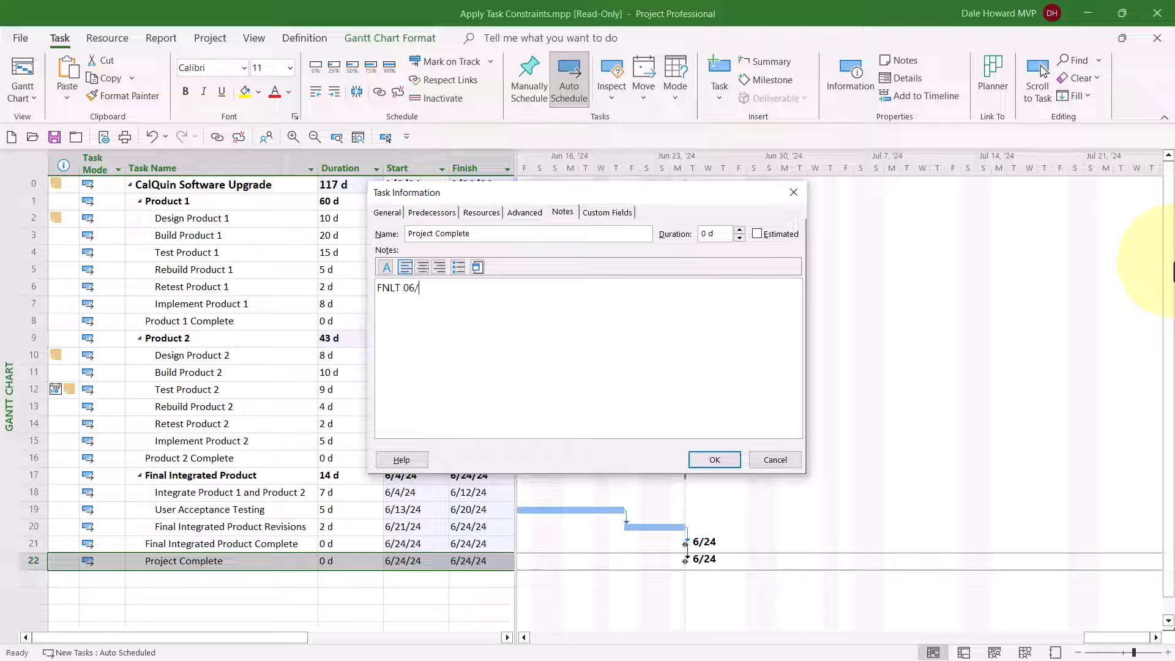
{"action": "type", "text": "28/2"}
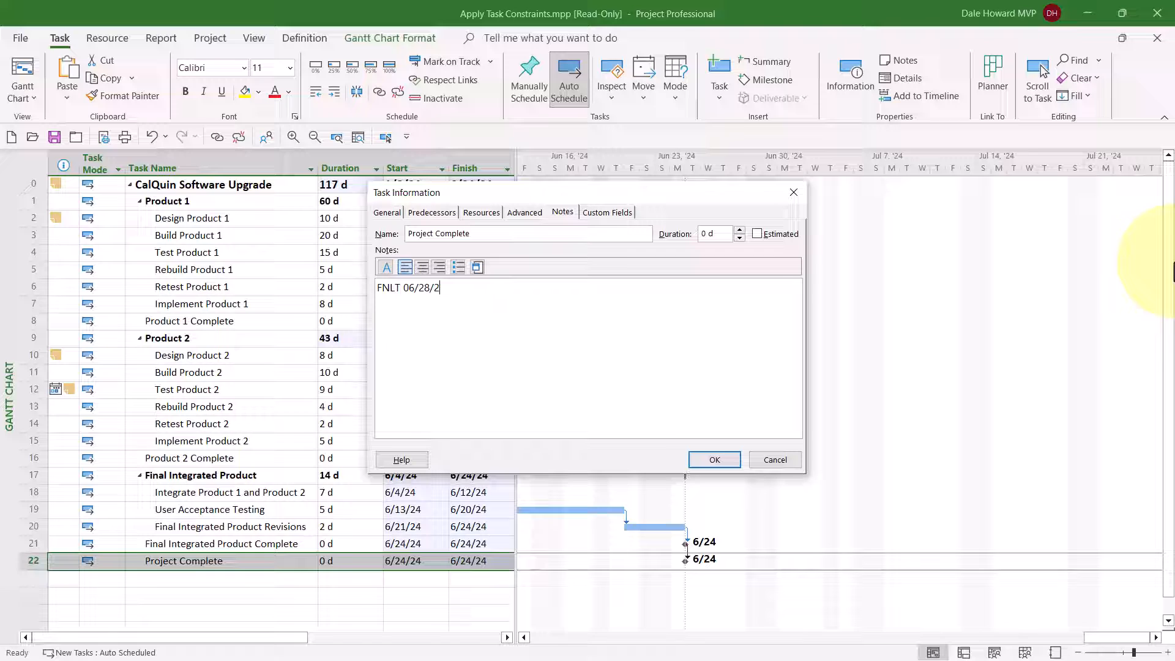
{"action": "type", "text": "4 -"}
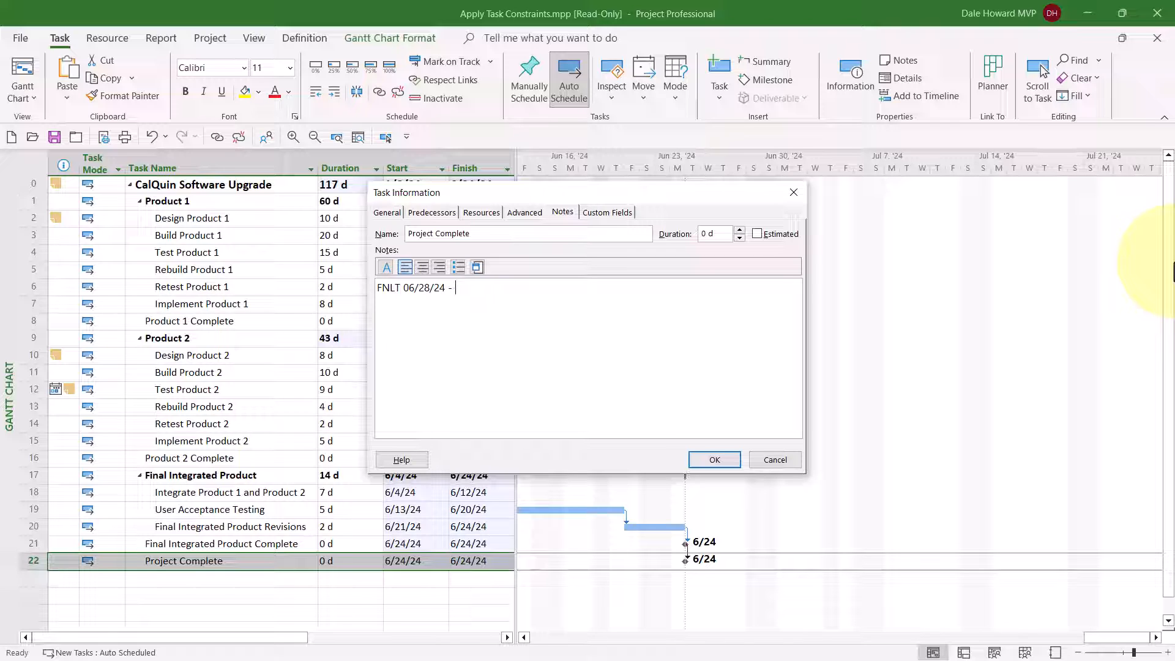
{"action": "type", "text": "Contractual"}
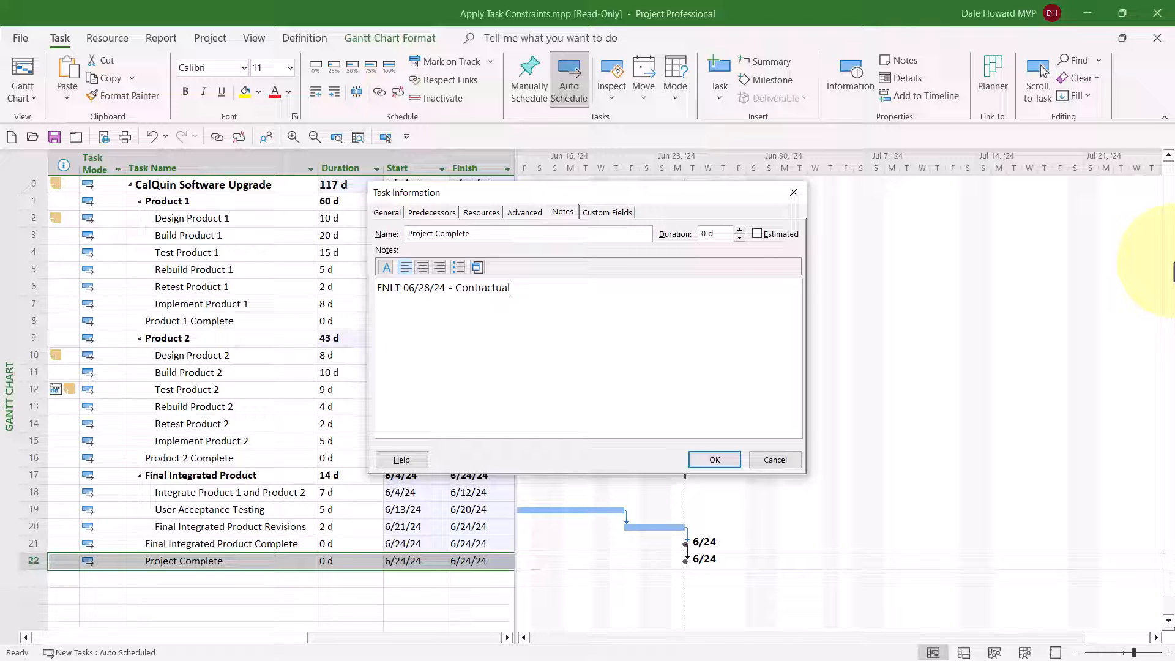
{"action": "type", "text": "finish"}
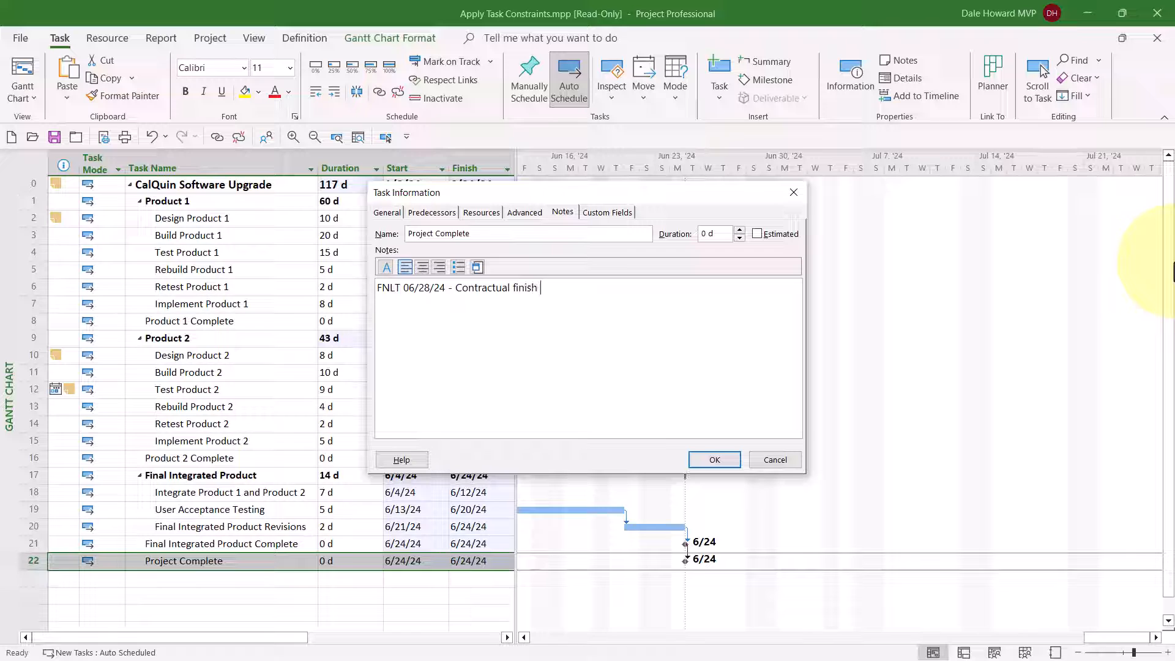
{"action": "type", "text": "date for the proje"}
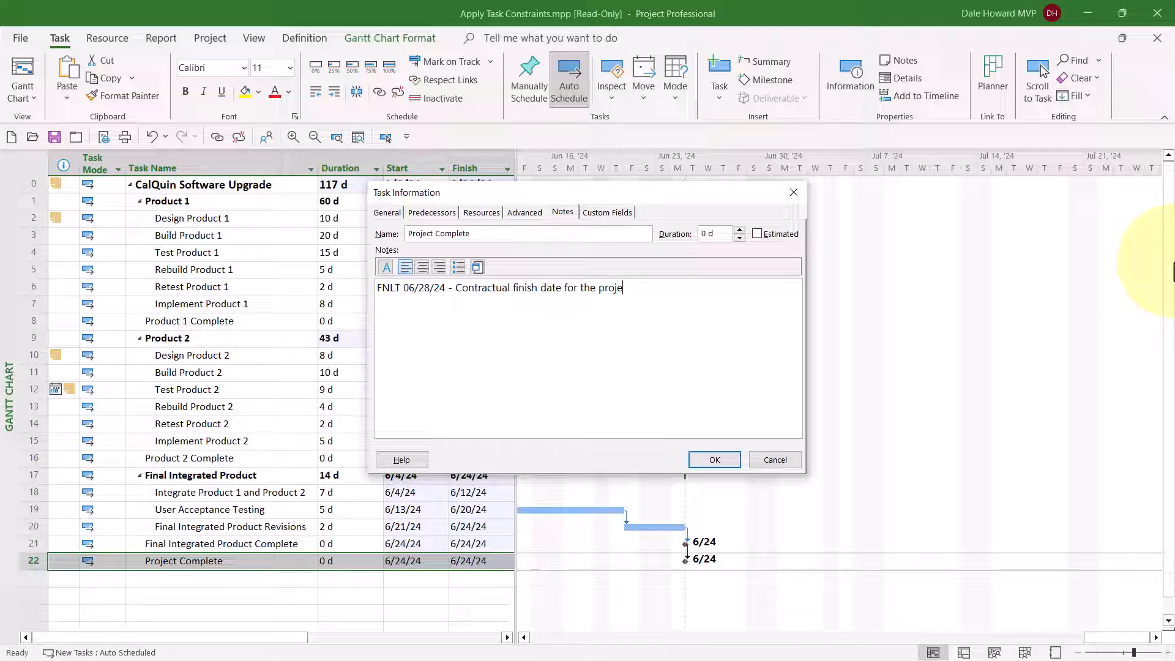